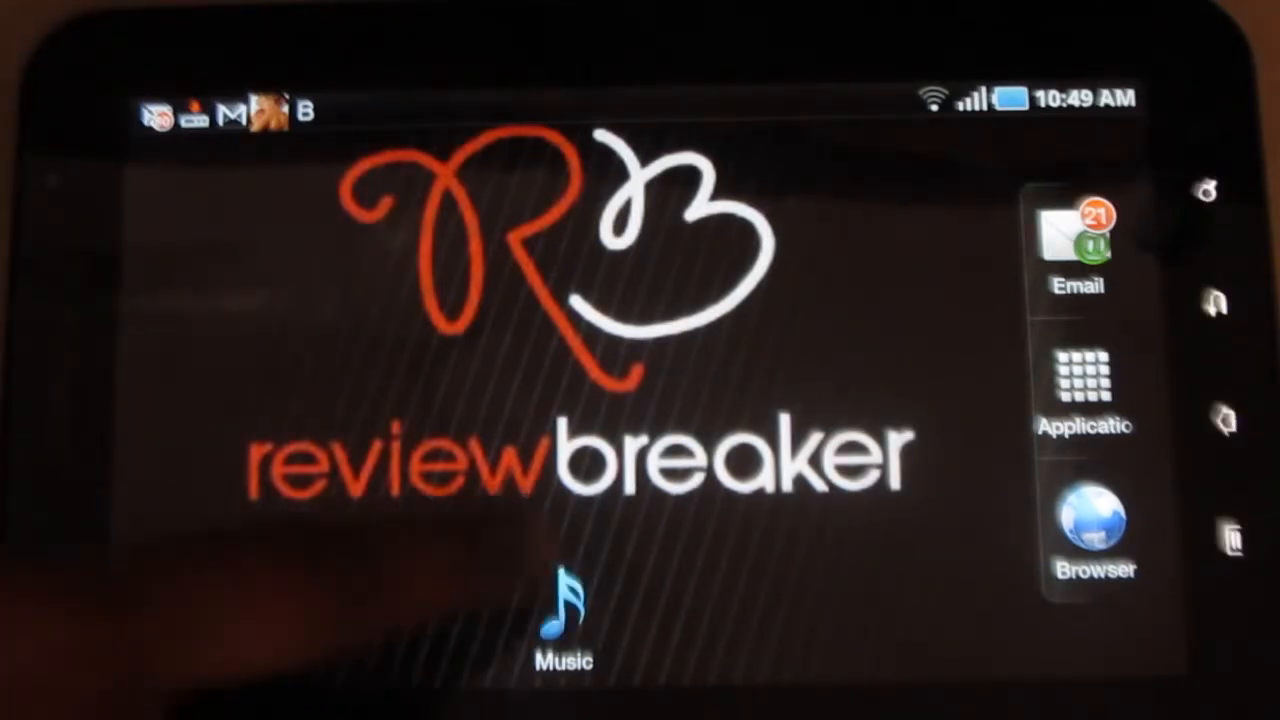
# Step: Launch Music, scroll through the Artists list and switch to the Albums list
pyautogui.click(564, 620)
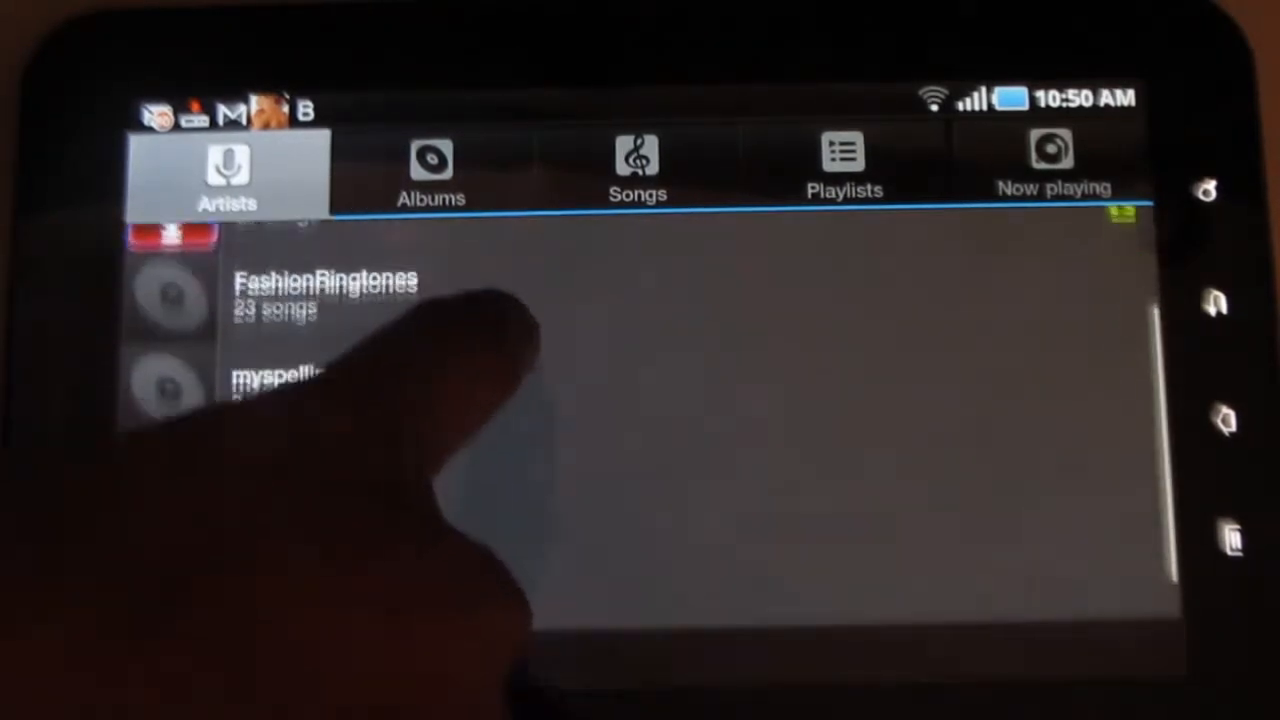
pyautogui.scroll(3)
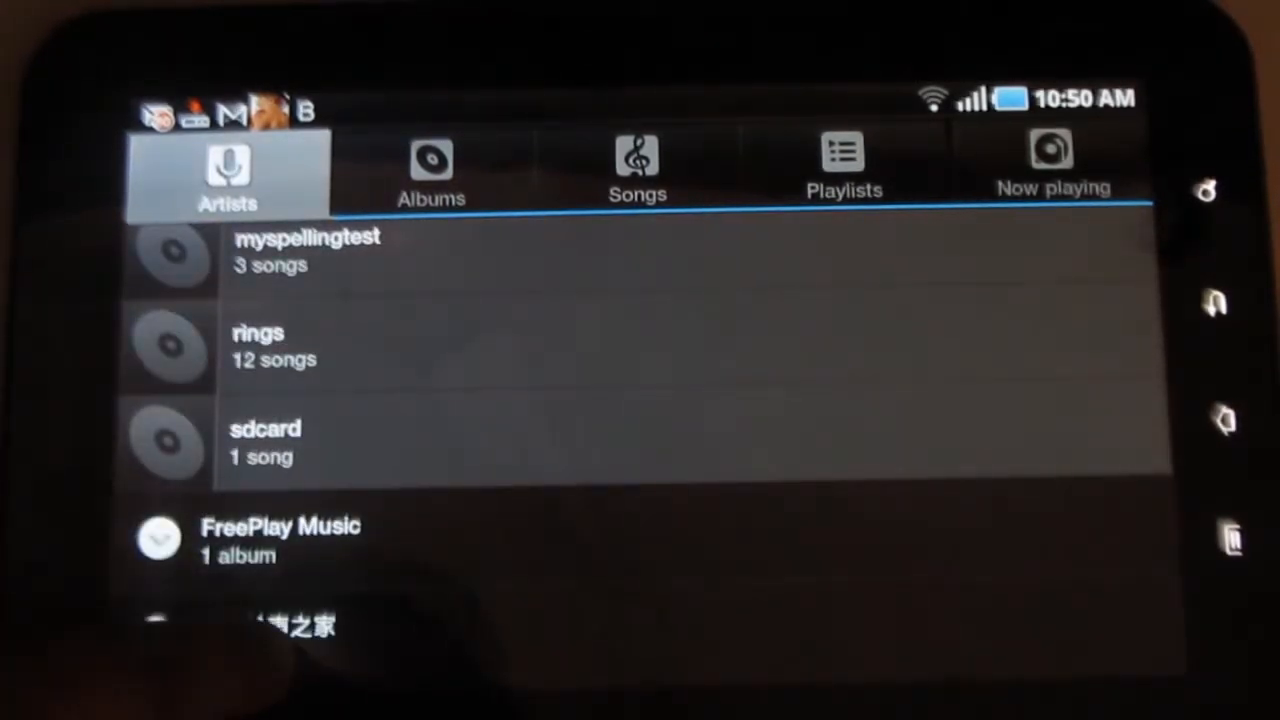
pyautogui.click(432, 170)
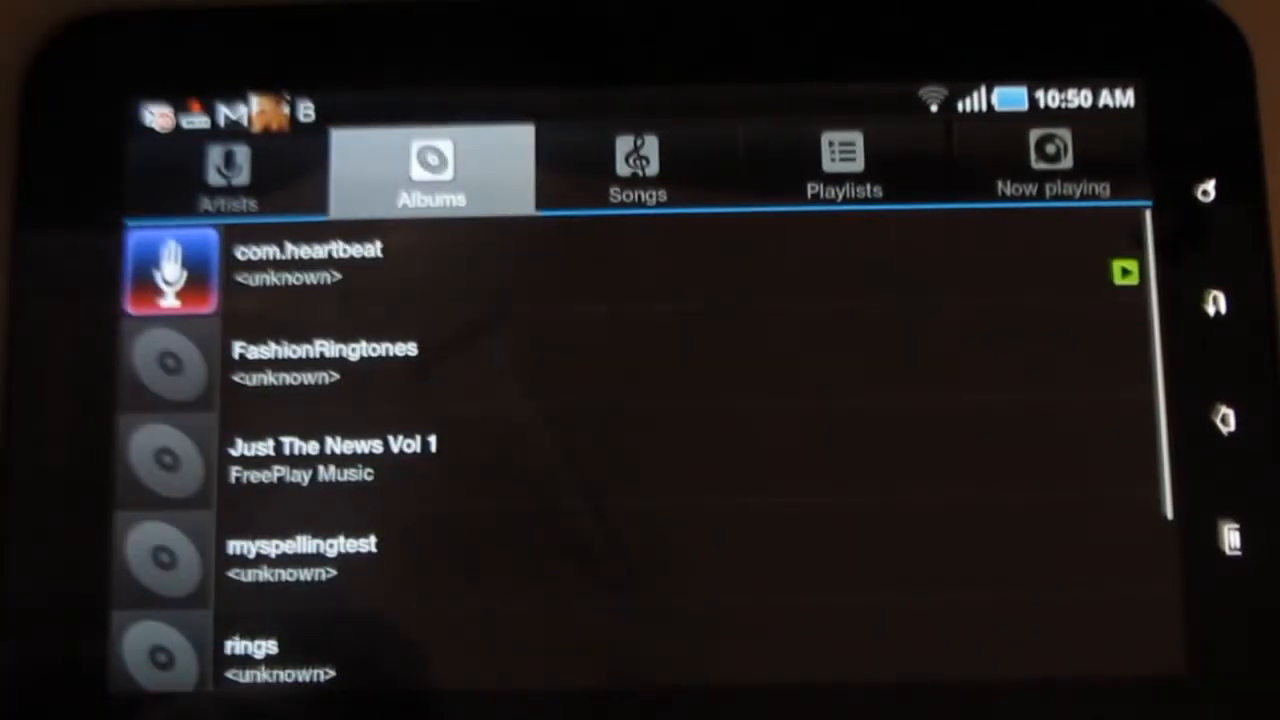
# Step: Scroll the Albums list to locate the com.heartbeat album
pyautogui.scroll(-3)
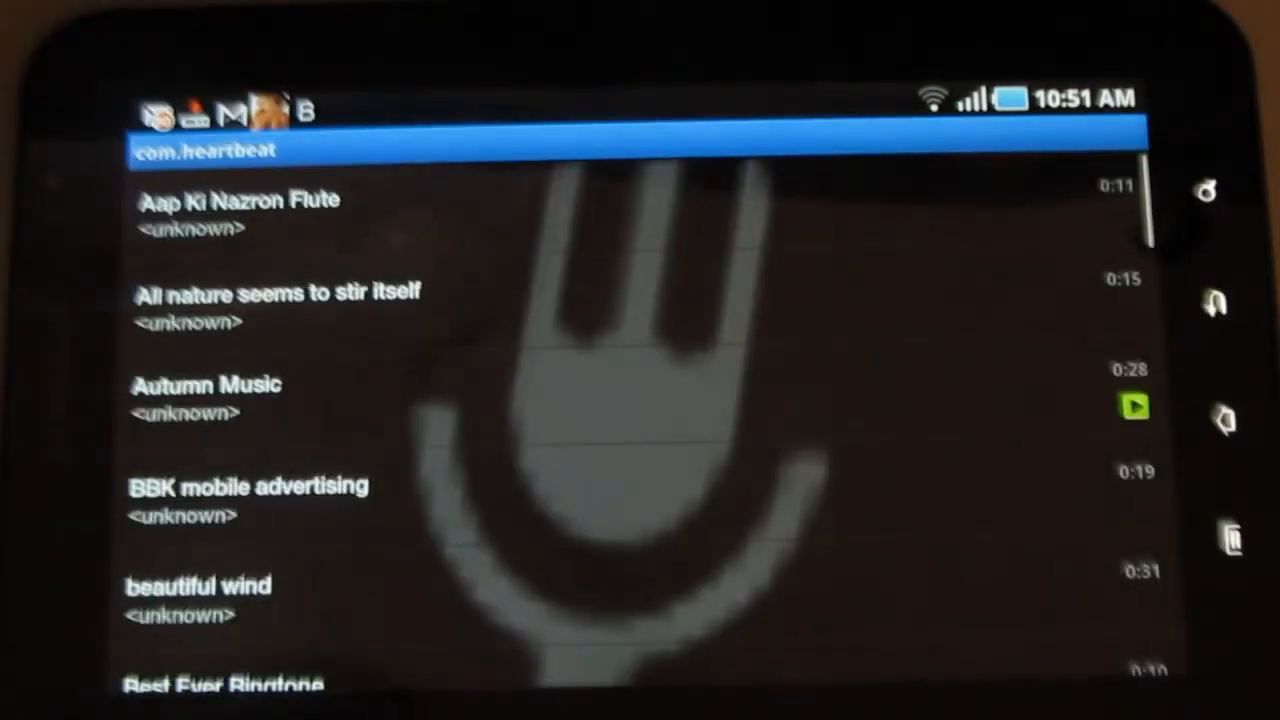
pyautogui.scroll(3)
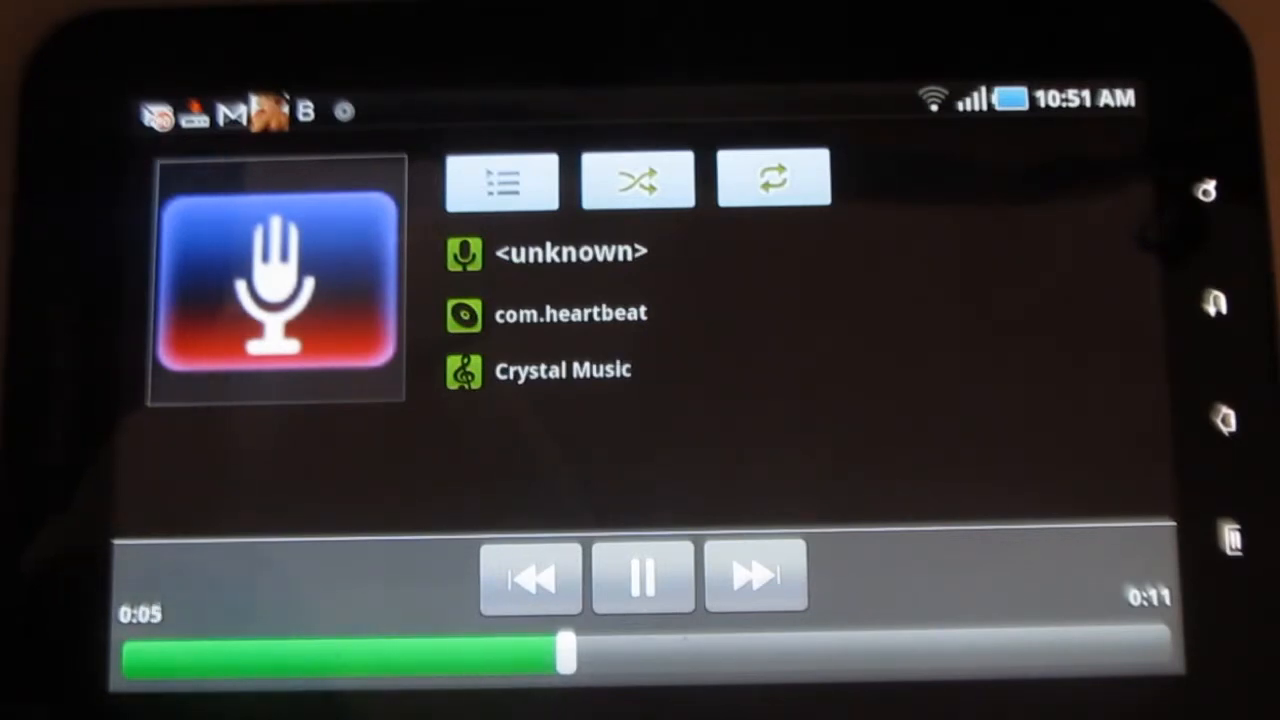
# Step: Pause Crystal Music, then turn on shuffle and repeat-current-song
pyautogui.click(642, 578)
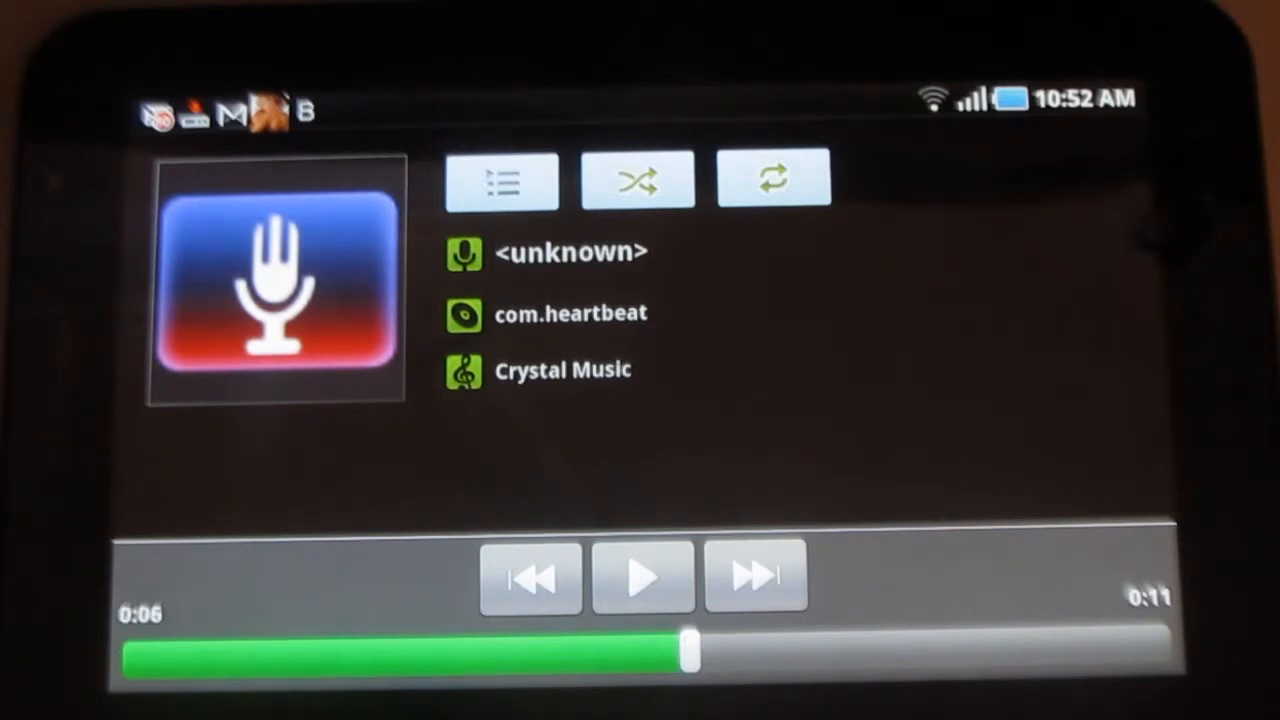
pyautogui.click(636, 180)
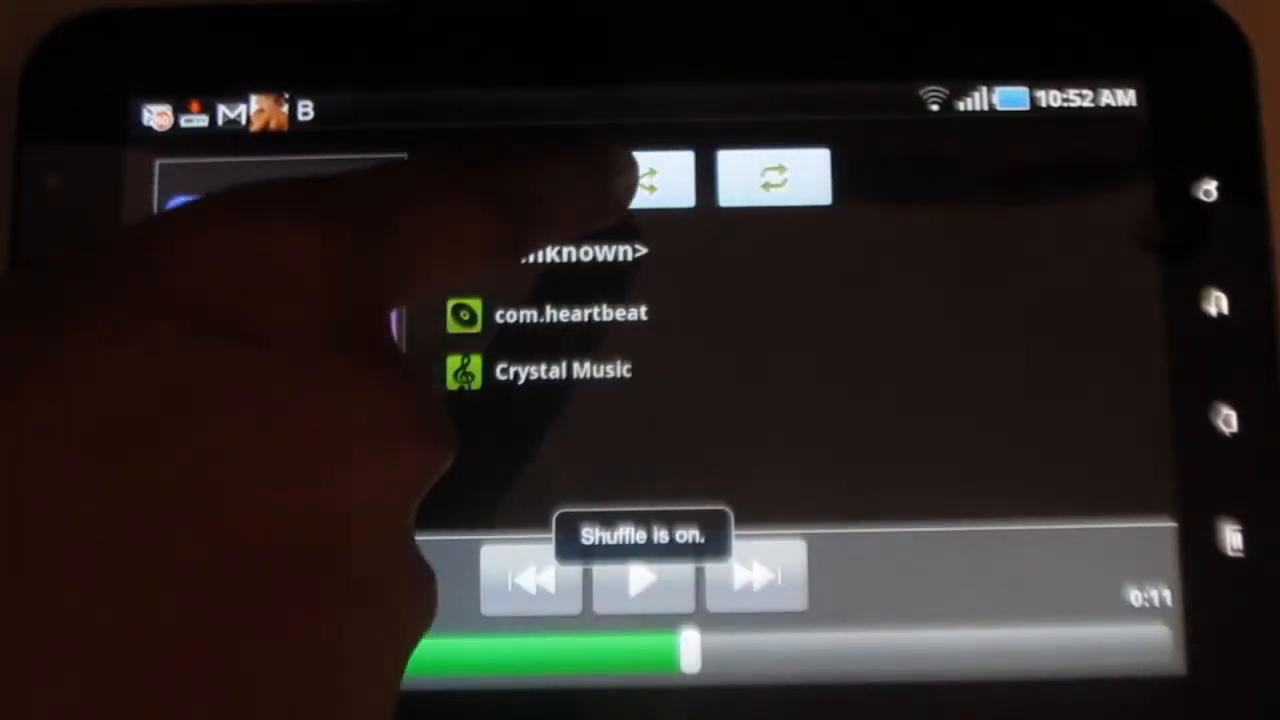
pyautogui.click(776, 180)
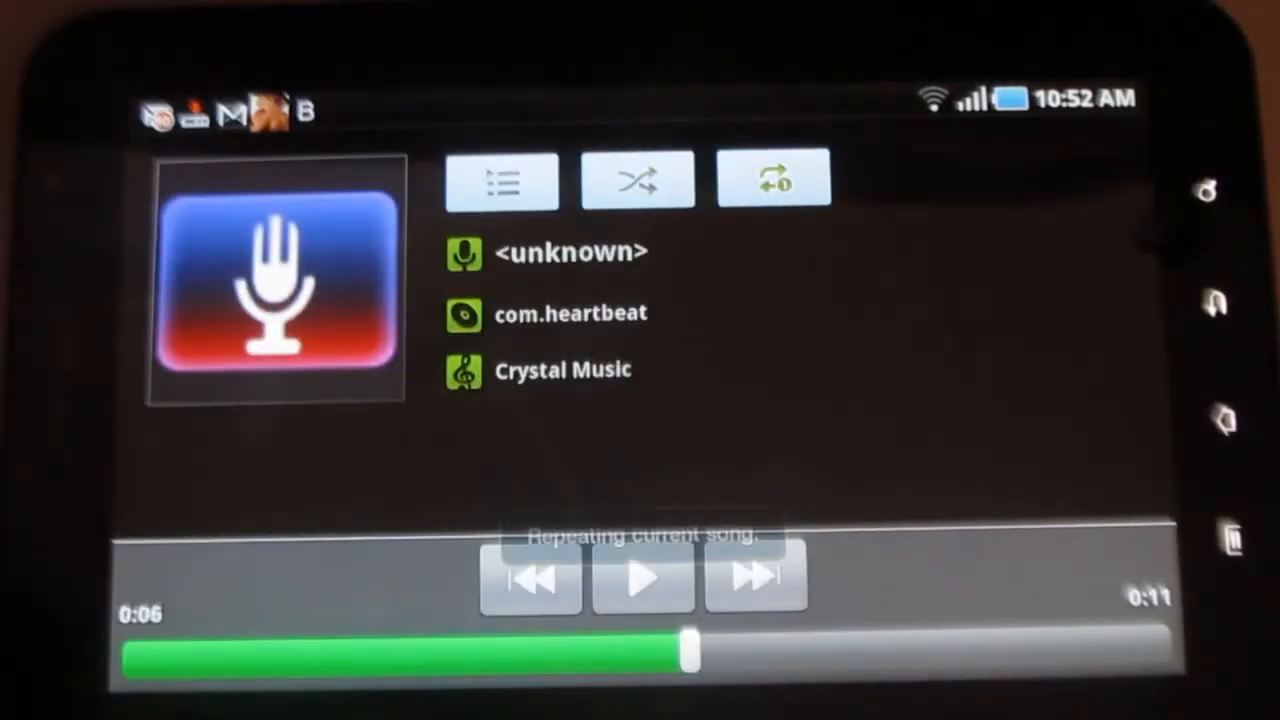